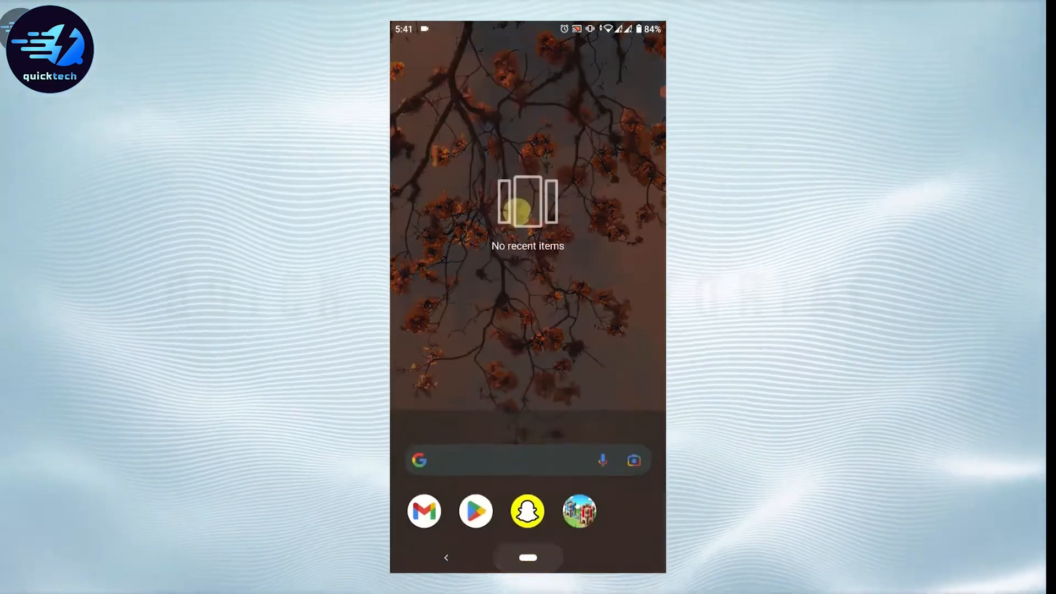
Launch the Google Play Store from the home screen dock.
left_click(475, 511)
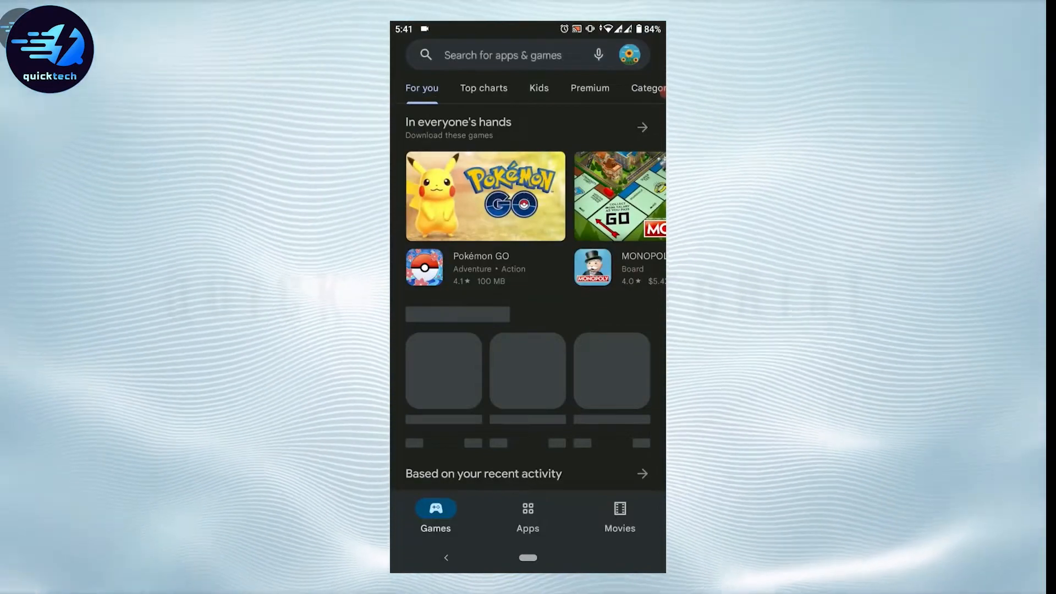
Search the Play Store for 'line' using the suggestion after typing 'lin'.
left_click(504, 55)
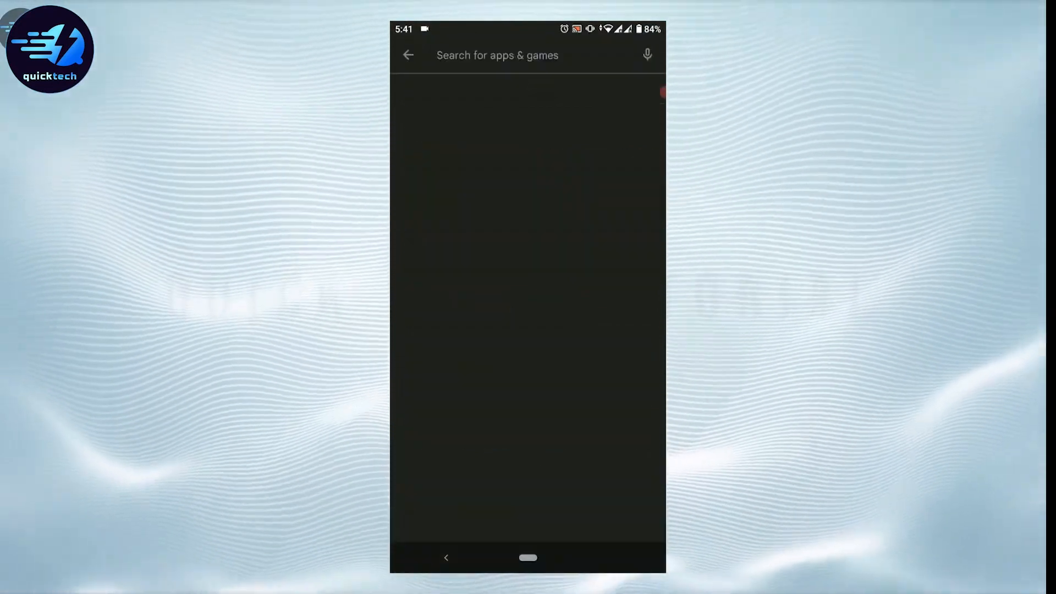
type("lin")
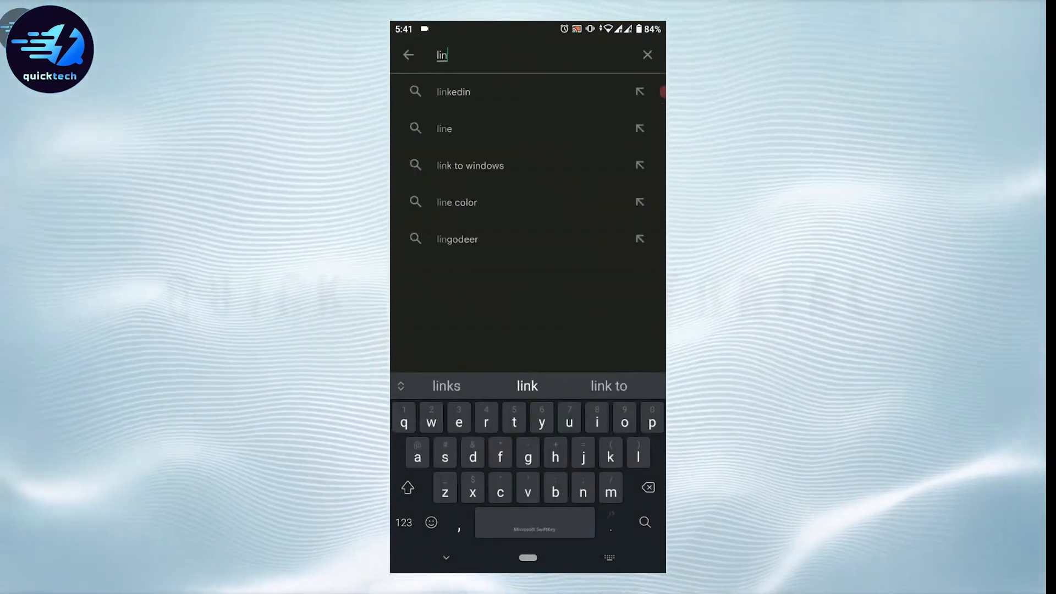
left_click(444, 129)
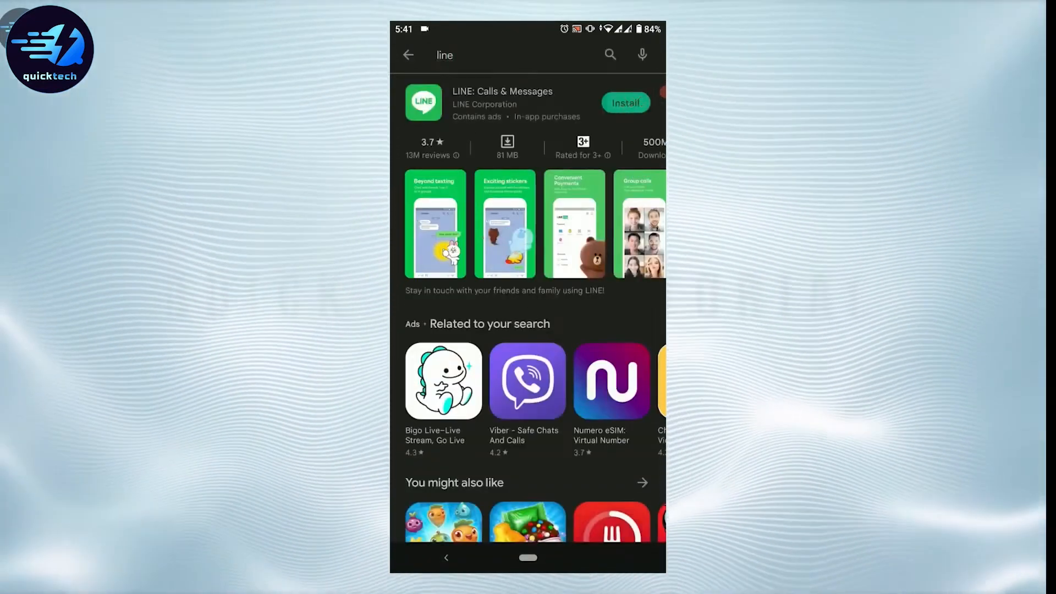
Install LINE: Calls & Messages, then open it once installation finishes.
left_click(624, 102)
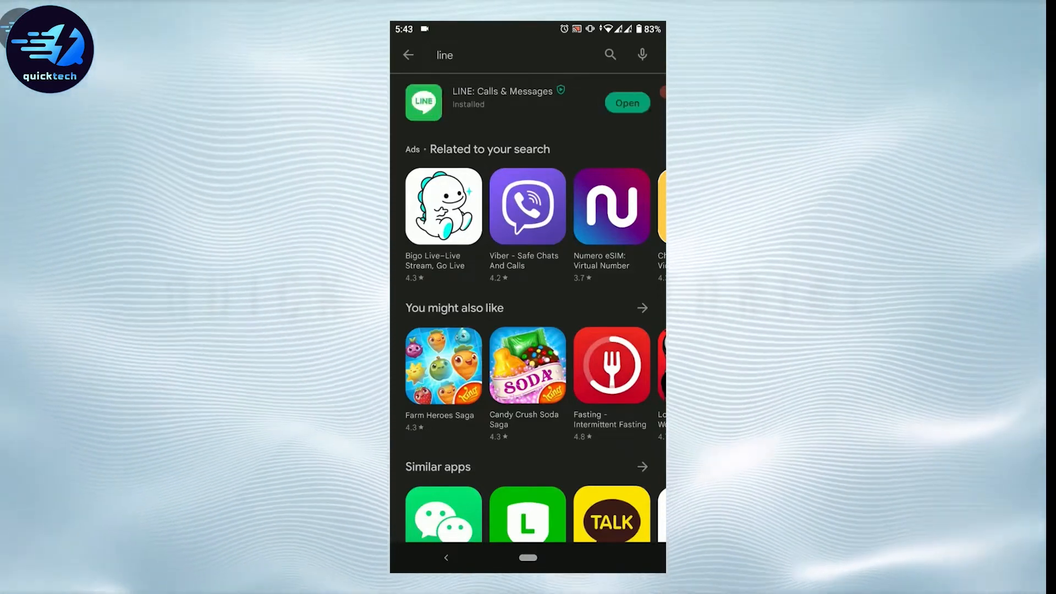
left_click(626, 103)
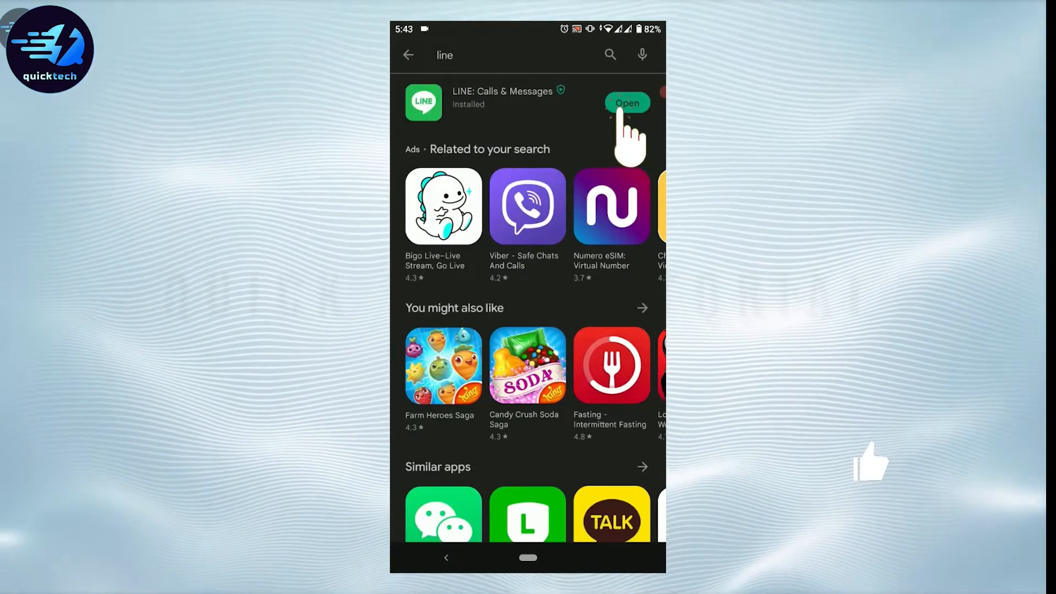
left_click(626, 102)
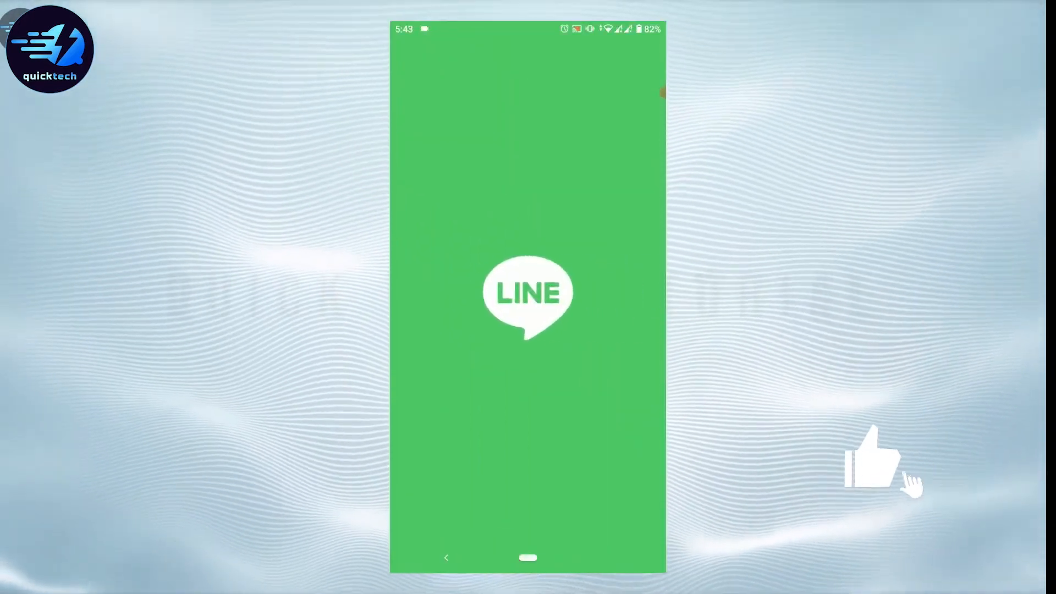